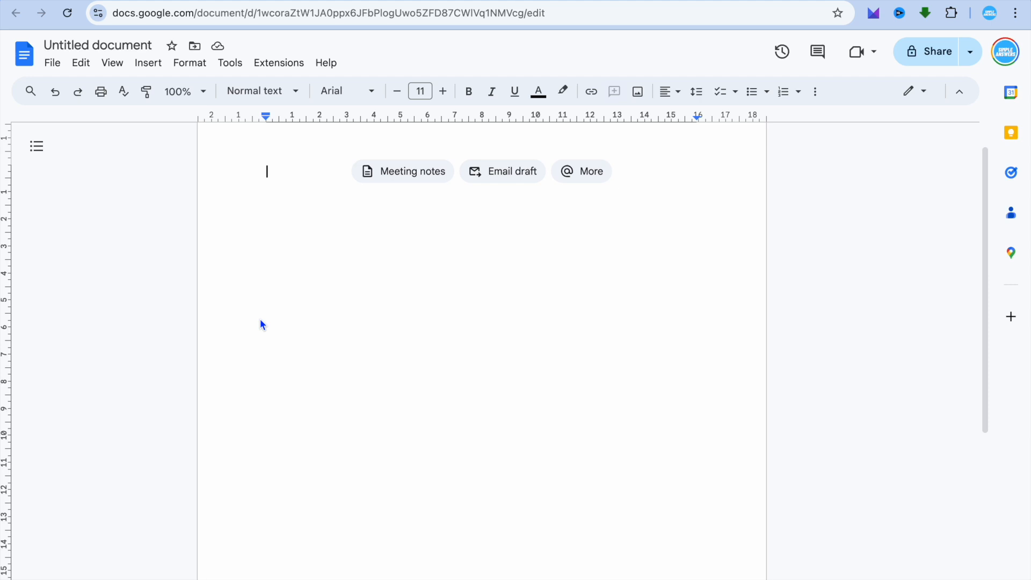
{"action": "mouse_move", "coordinate": [273, 200]}
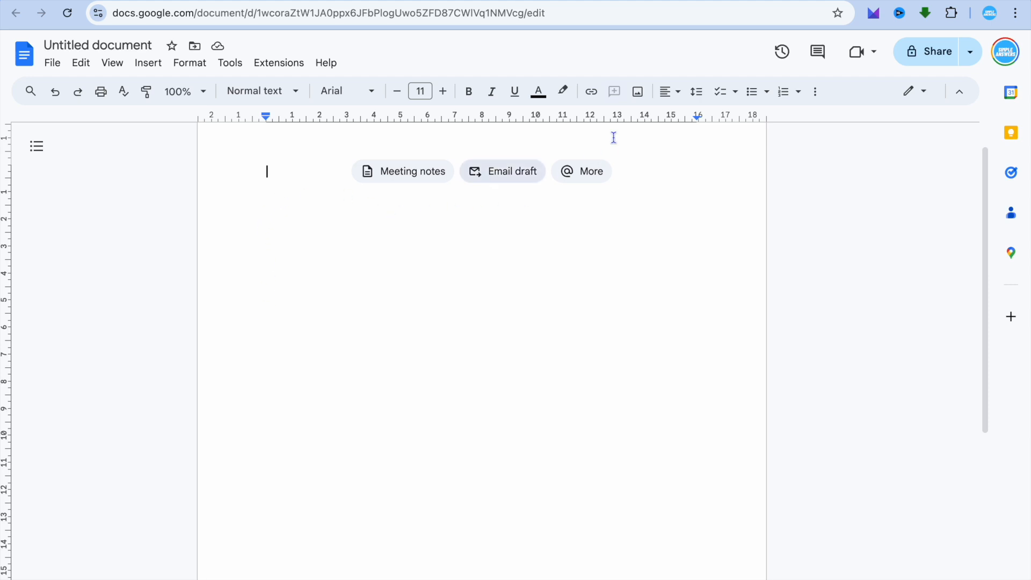
{"action": "mouse_move", "coordinate": [637, 91]}
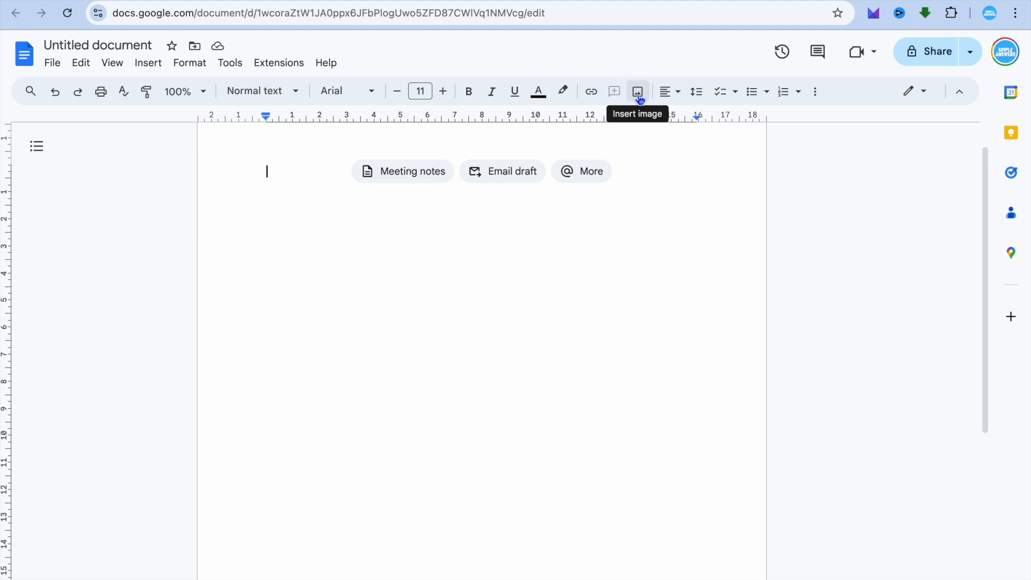
- Bring up the image source choices (upload, web, Drive, Photos, URL, camera)
{"action": "left_click", "coordinate": [637, 90]}
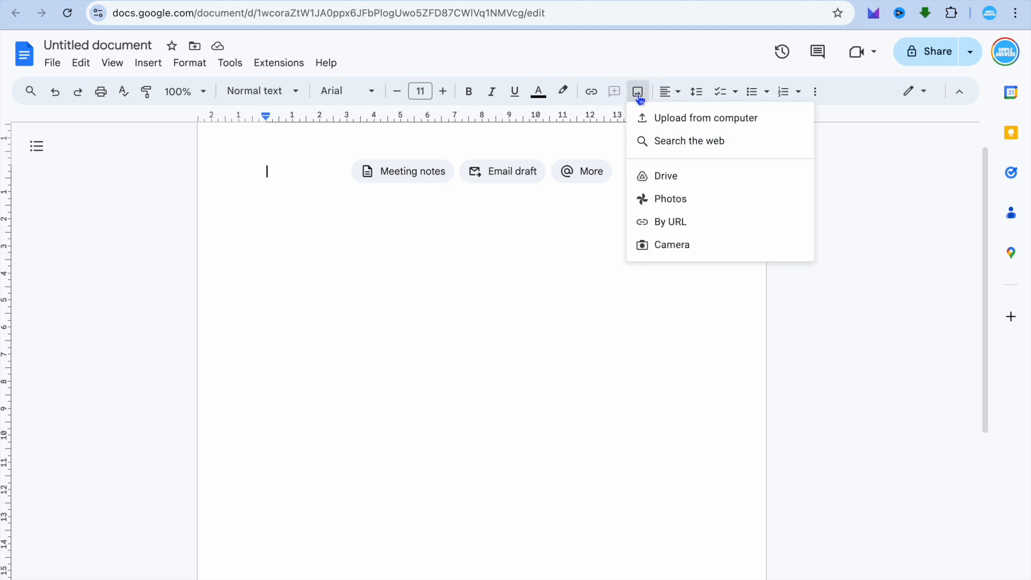
{"action": "mouse_move", "coordinate": [702, 125]}
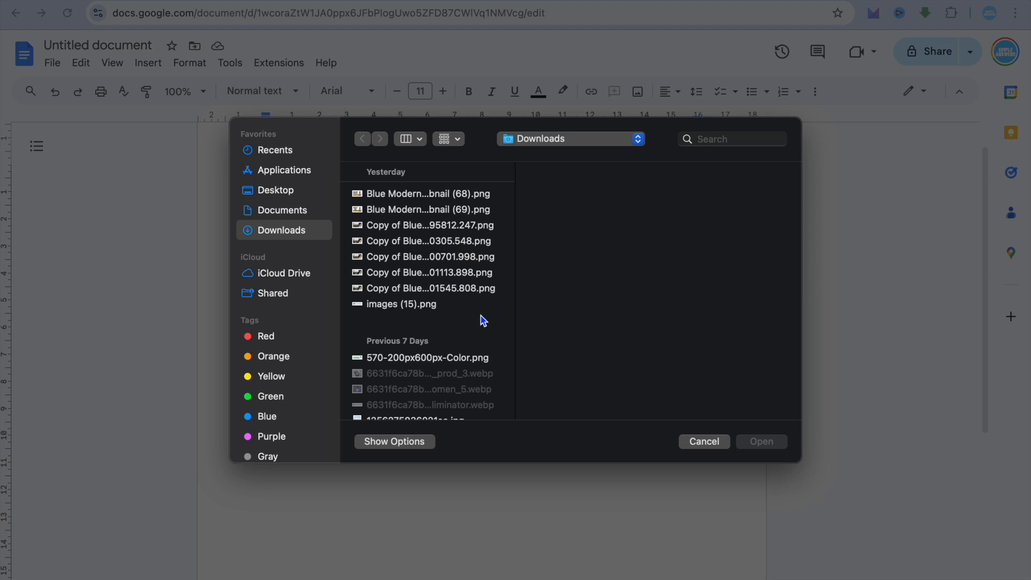
- Select five thumbnail files from images (15).png in Downloads and upload them into the document
{"action": "left_click", "coordinate": [413, 304]}
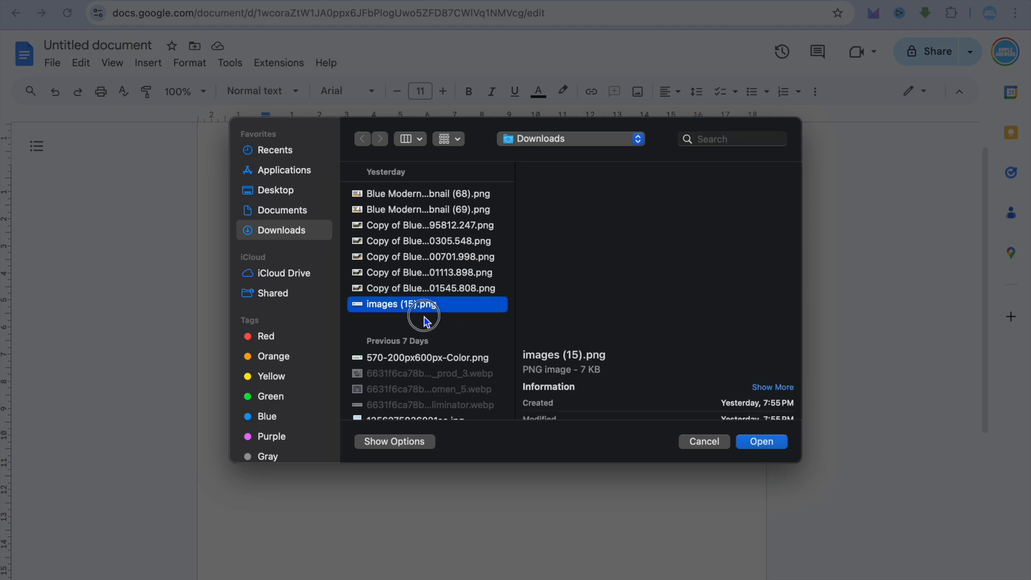
{"action": "left_click", "coordinate": [428, 241]}
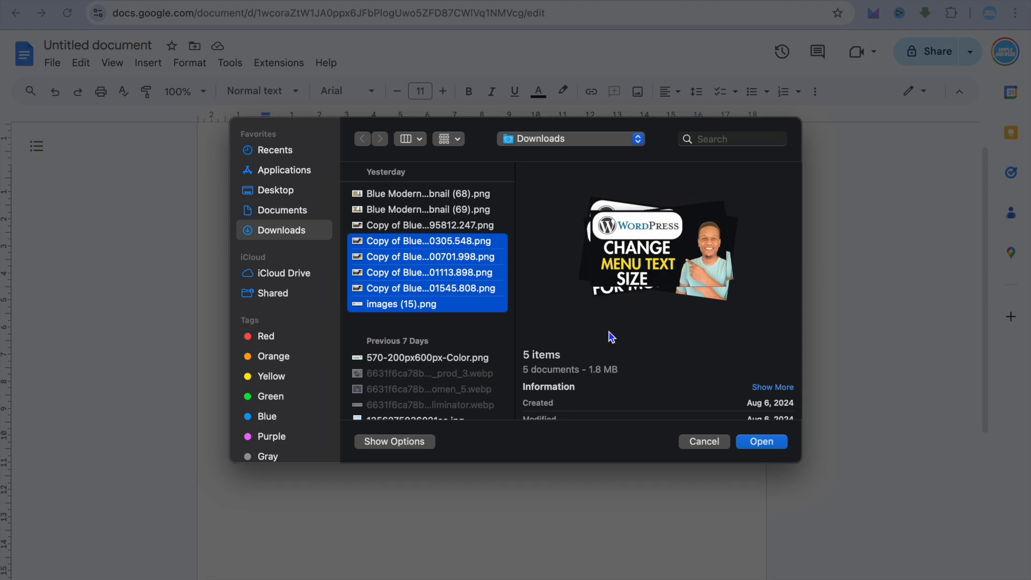
{"action": "left_click", "coordinate": [761, 441]}
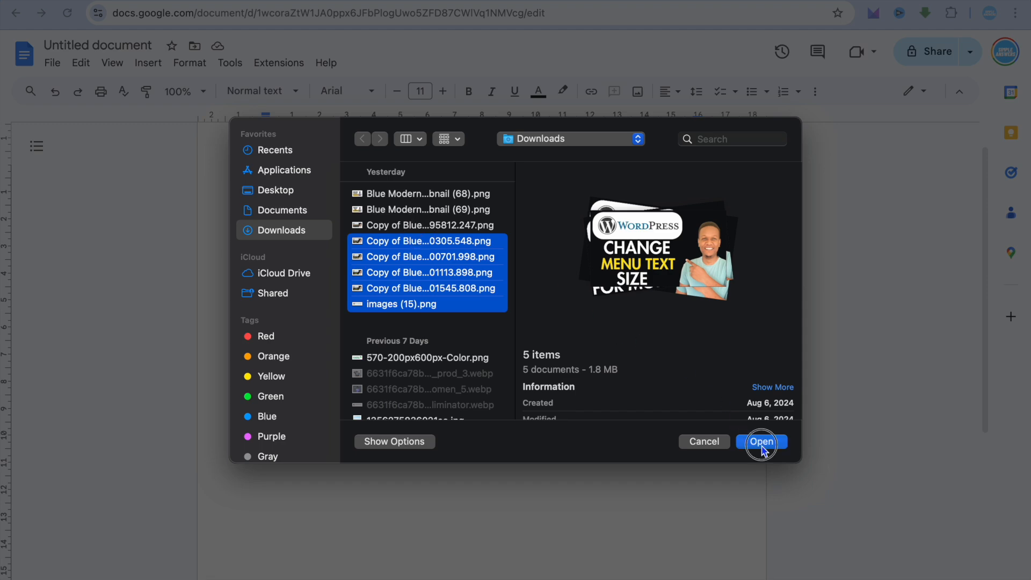
{"action": "left_click", "coordinate": [761, 442]}
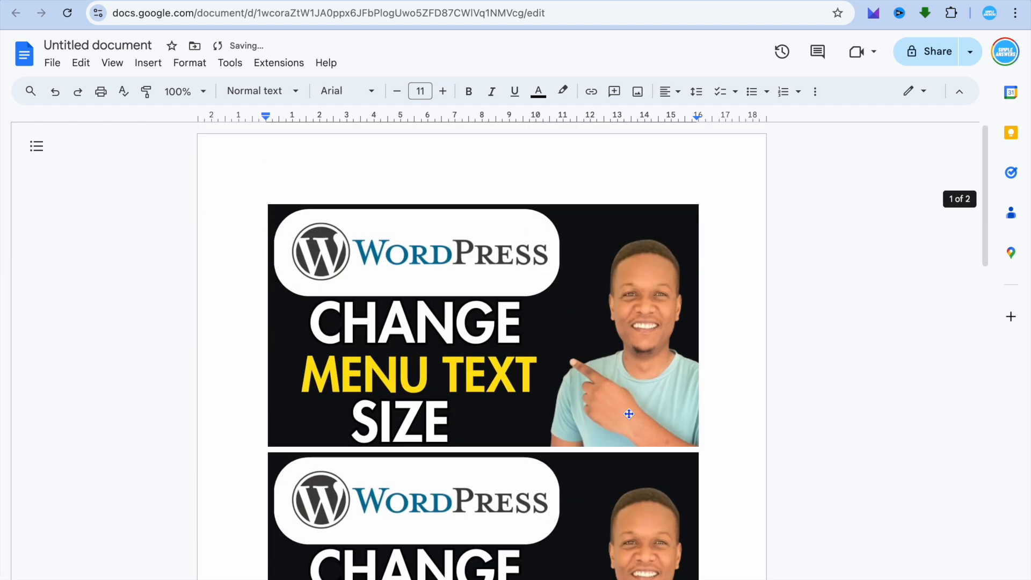
- Scroll through the stacked thumbnails as they finish inserting
{"action": "scroll", "scroll_direction": "down", "scroll_amount": 3}
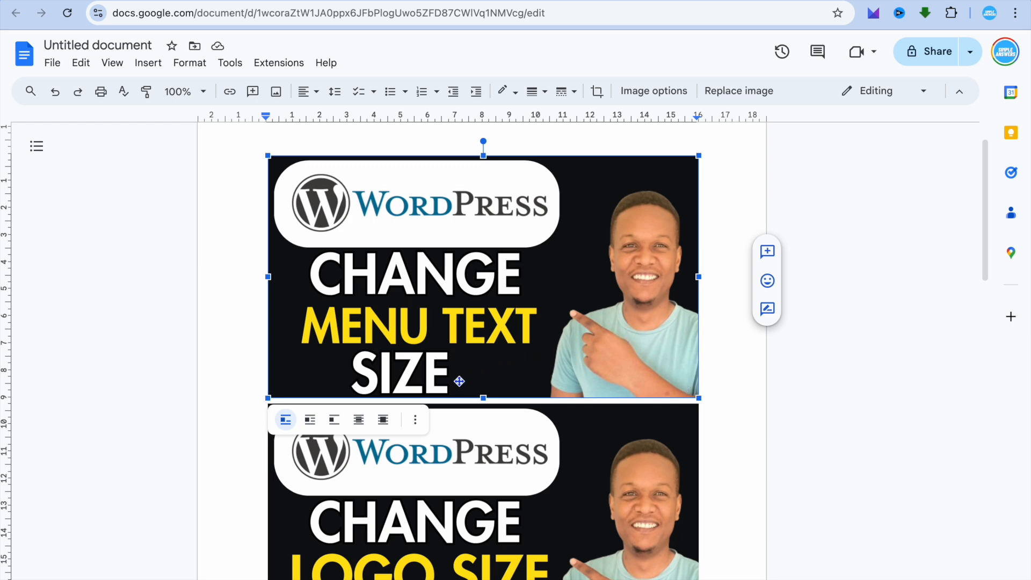
{"action": "mouse_move", "coordinate": [415, 420]}
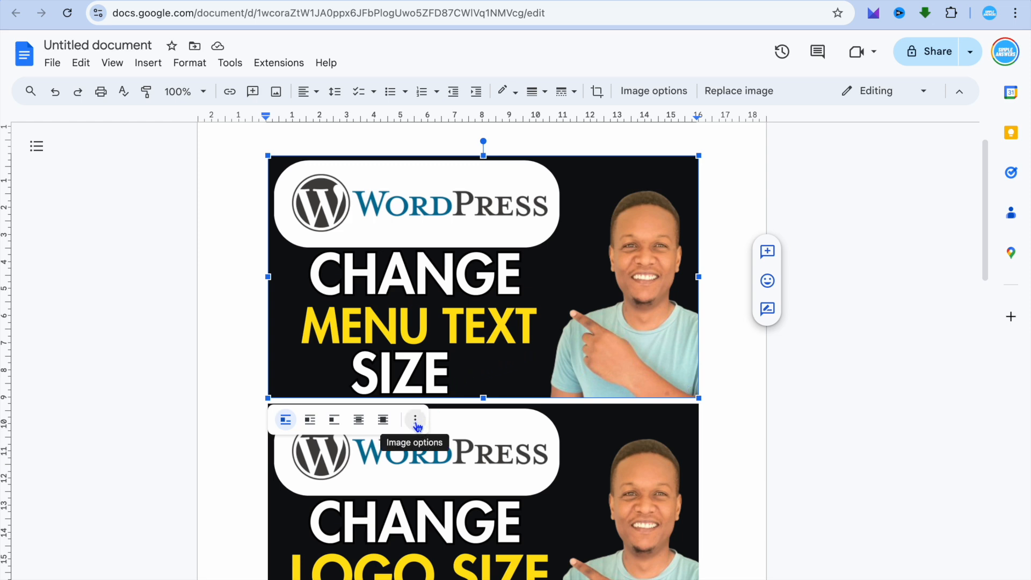
- Show the first thumbnail's Image options panel (15.92 × 8.96 cm, 100% scale)
{"action": "left_click", "coordinate": [414, 420]}
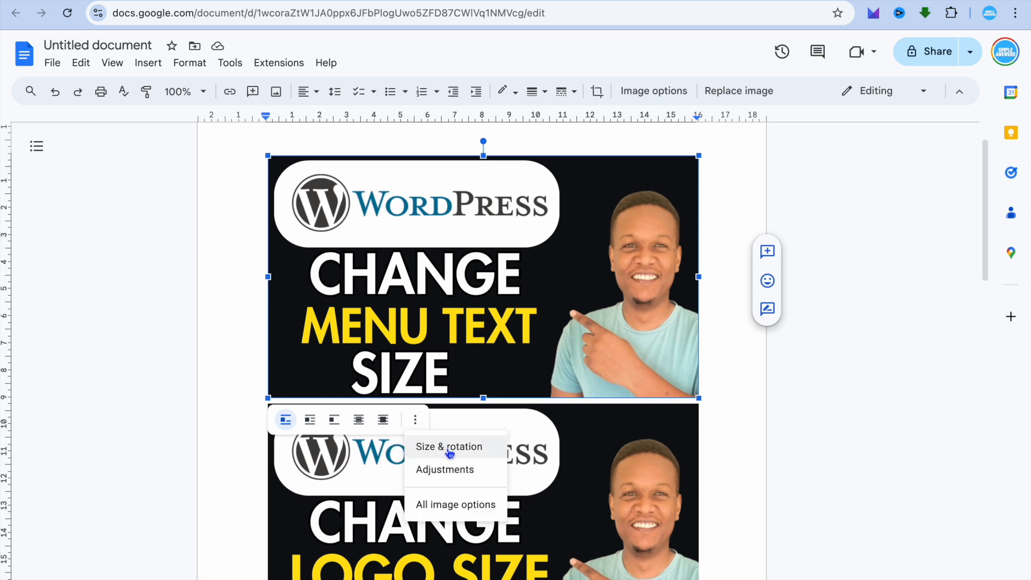
{"action": "mouse_move", "coordinate": [456, 504]}
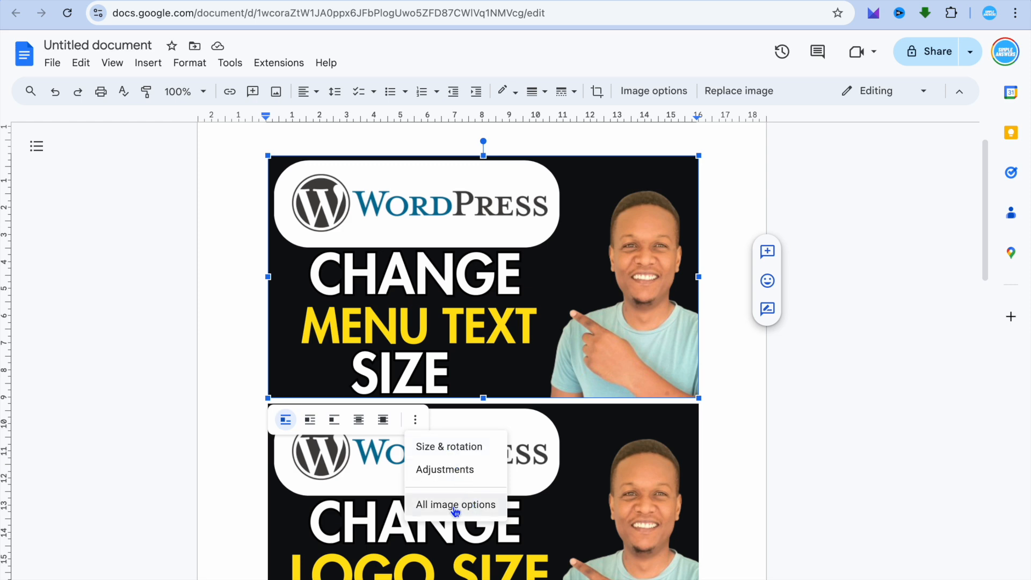
{"action": "left_click", "coordinate": [456, 505]}
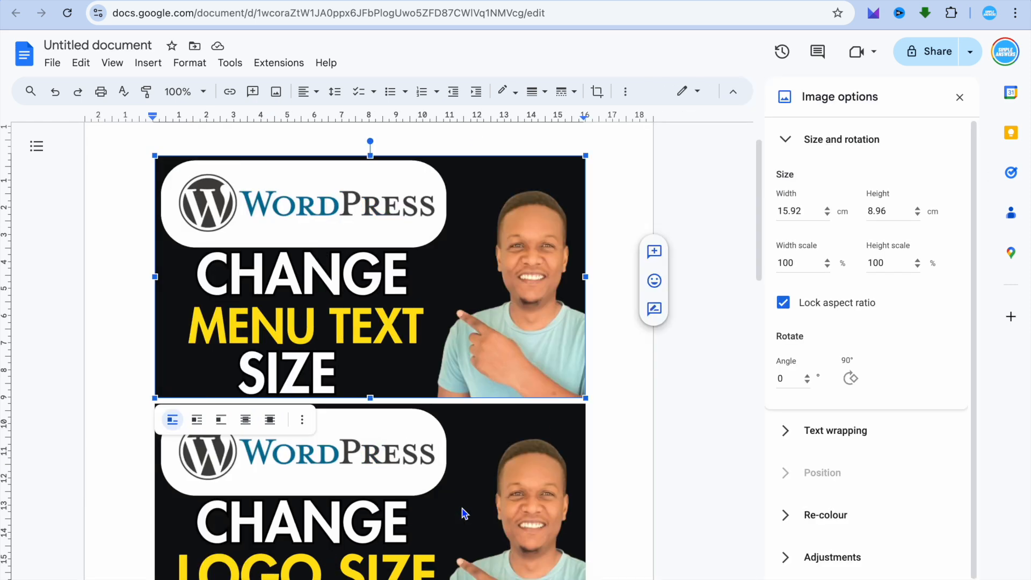
- Expand Text wrapping in the Image options panel, showing In line with text as current
{"action": "left_click", "coordinate": [796, 212]}
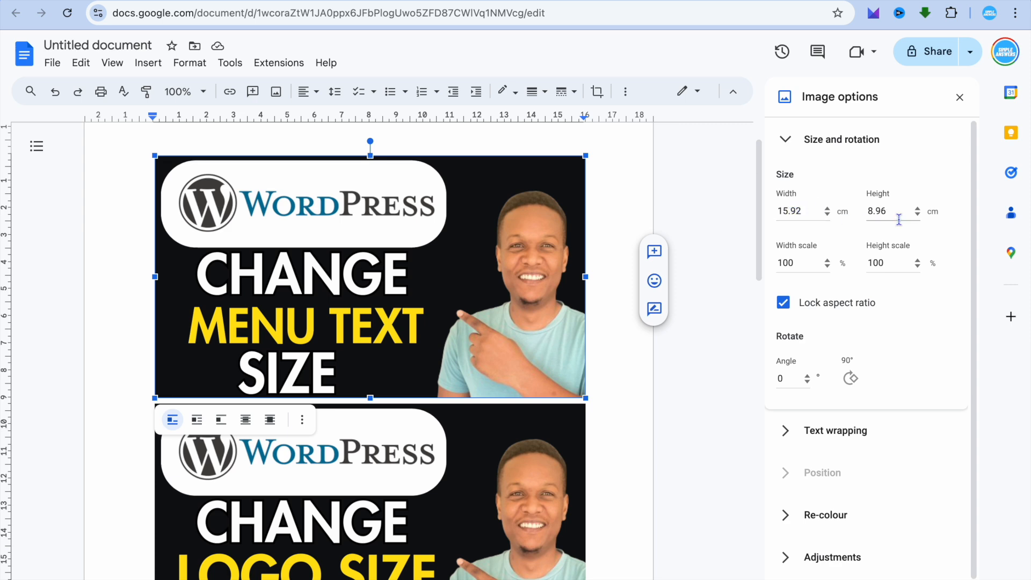
{"action": "mouse_move", "coordinate": [821, 251]}
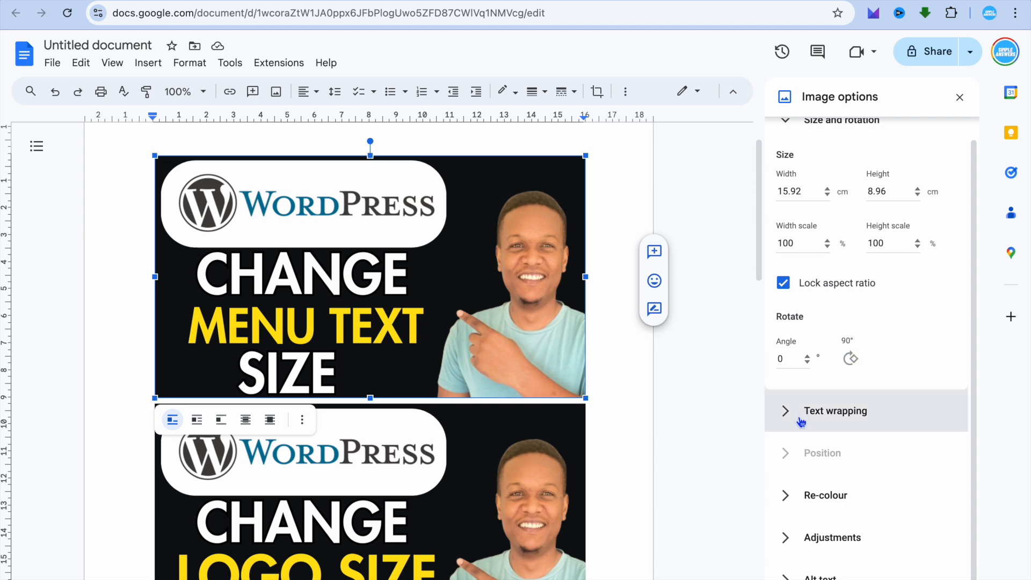
{"action": "left_click", "coordinate": [835, 411]}
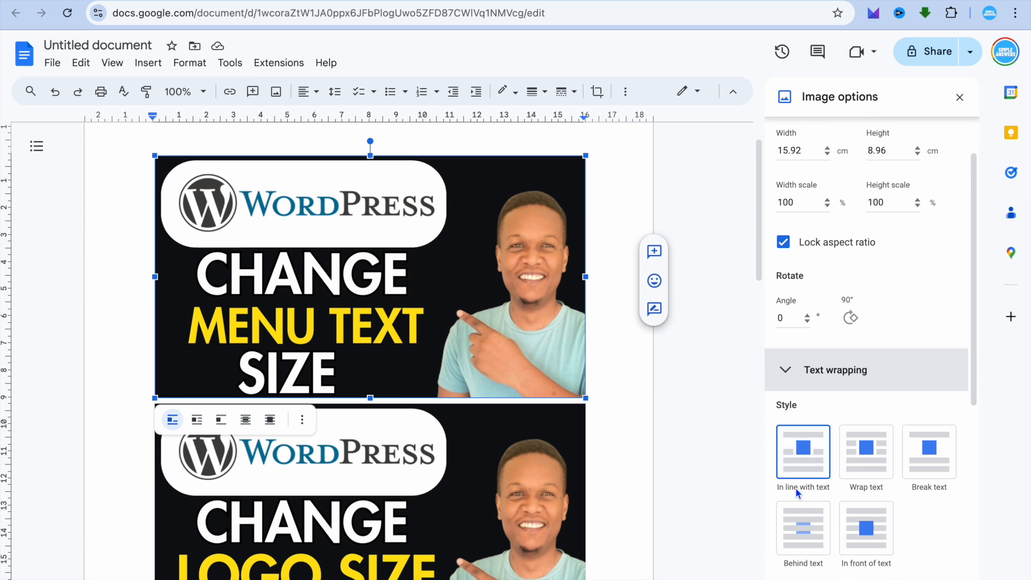
{"action": "scroll", "scroll_direction": "down", "scroll_amount": 3}
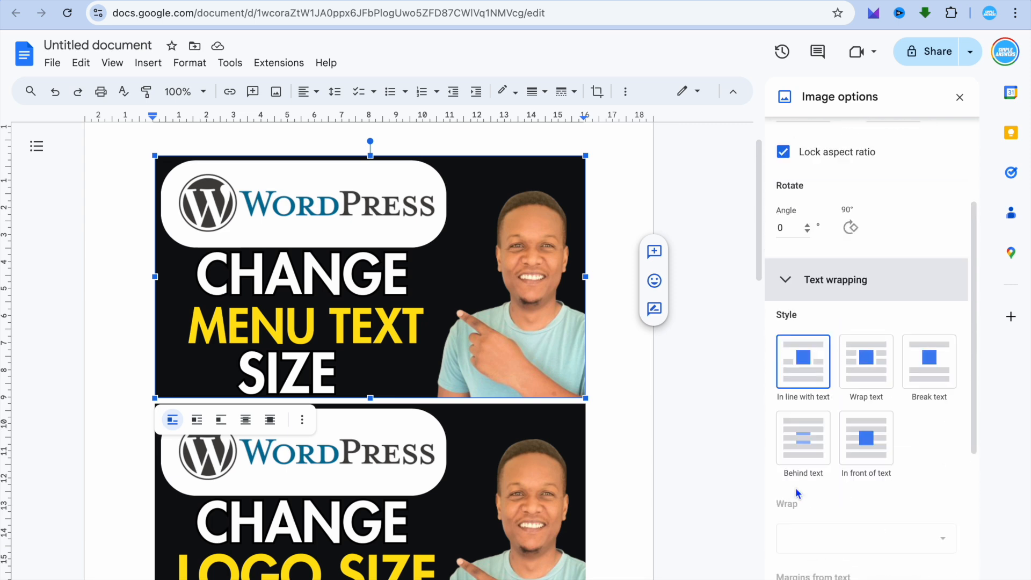